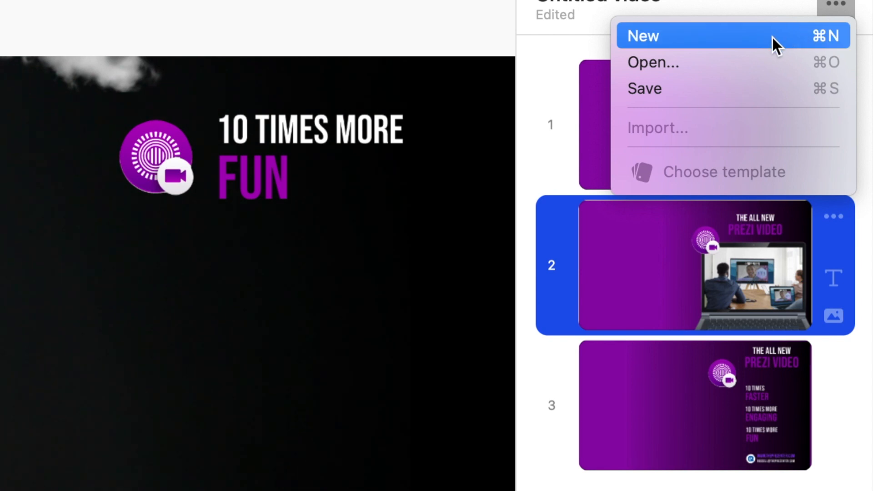
pyautogui.moveTo(735, 50)
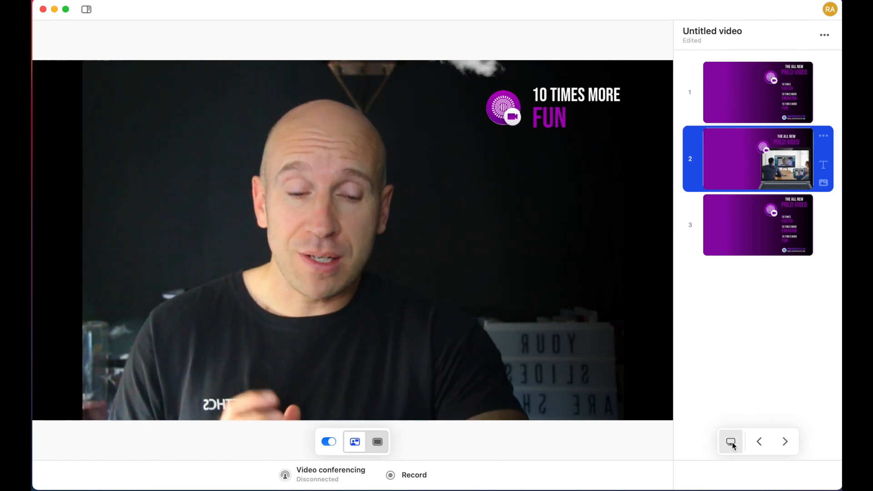
pyautogui.moveTo(730, 442)
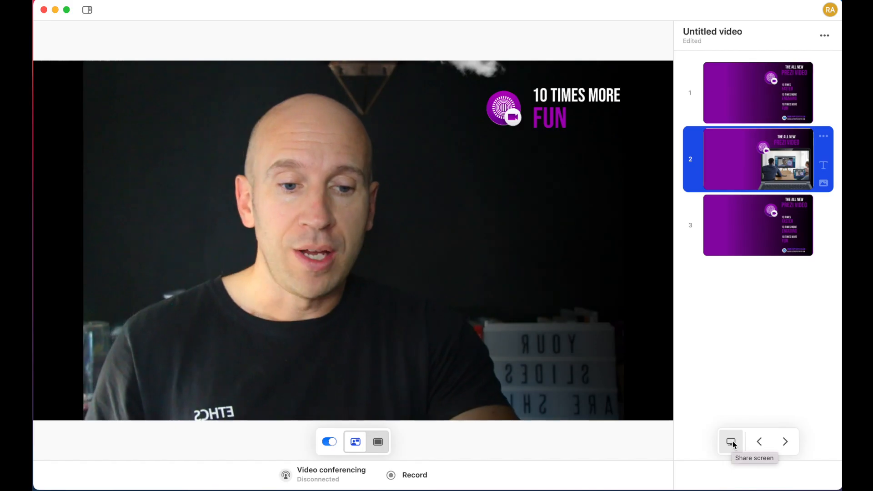
# Share the S24C300 display so the Prezi Video window stays out of the share
pyautogui.click(730, 442)
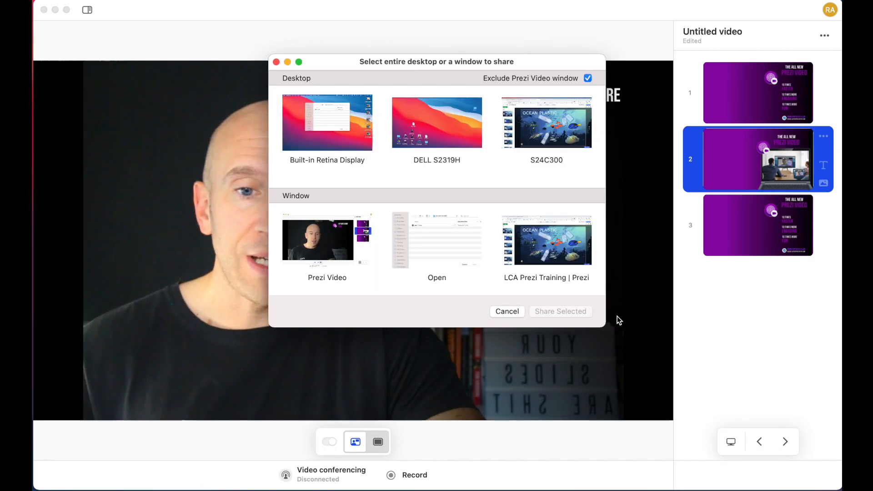
pyautogui.click(546, 121)
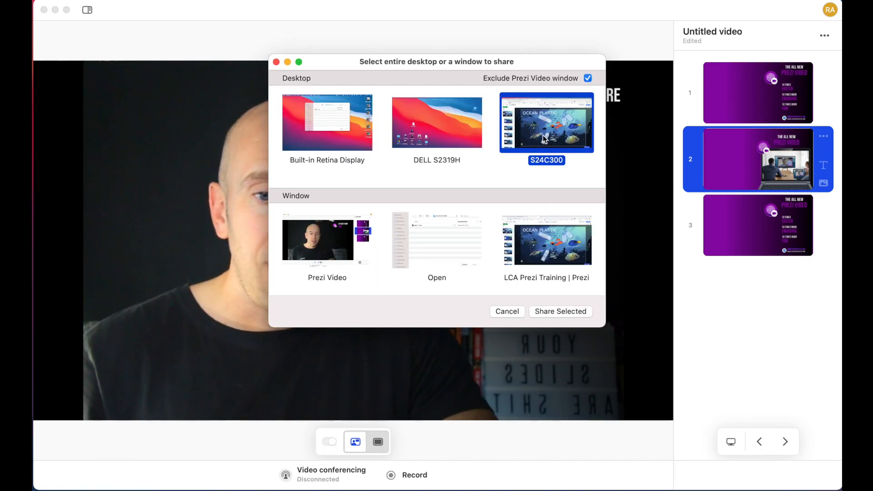
pyautogui.click(560, 311)
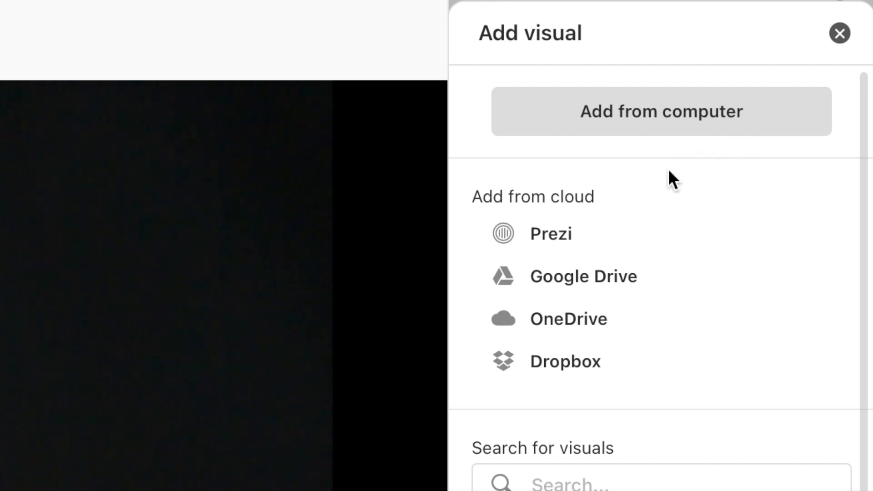
pyautogui.moveTo(579, 245)
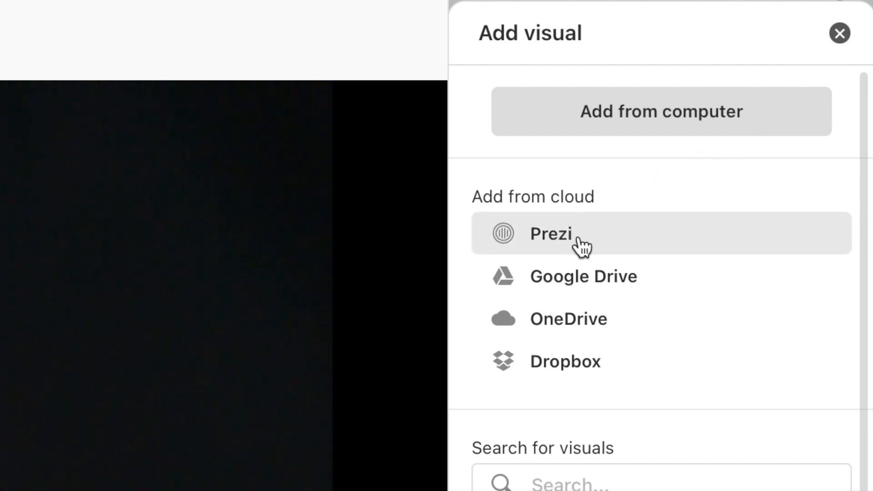
pyautogui.moveTo(596, 248)
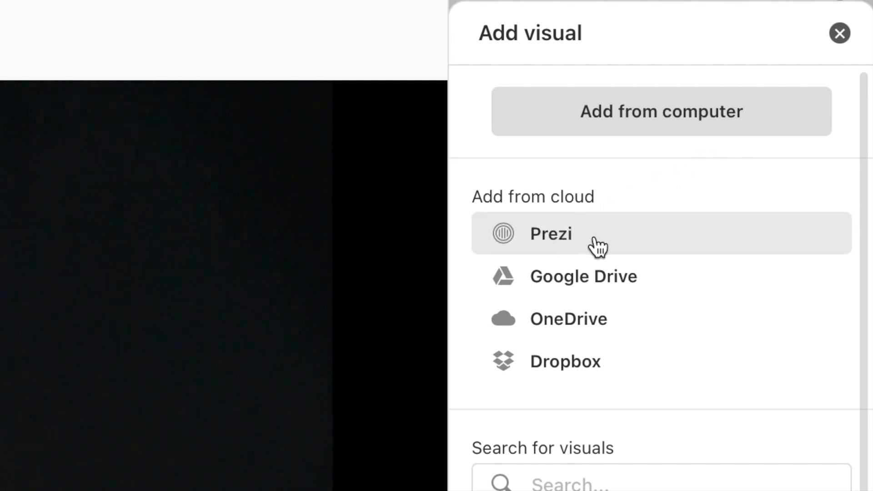
pyautogui.moveTo(680, 289)
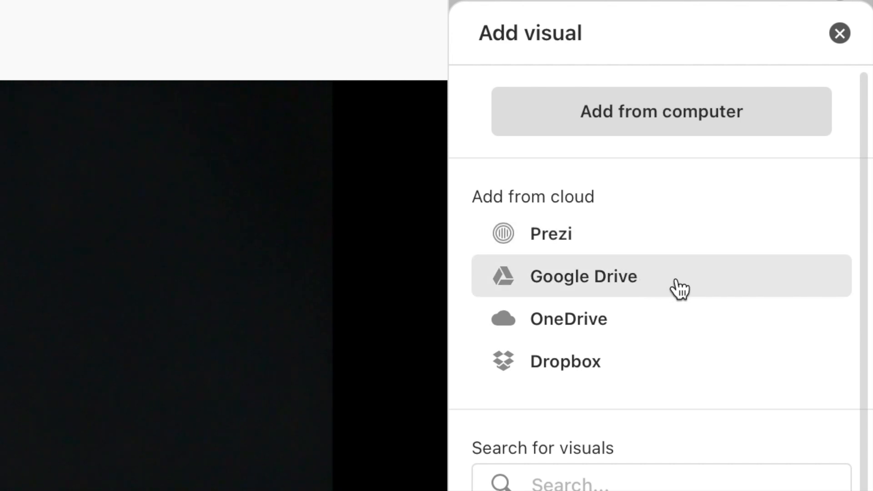
pyautogui.moveTo(662, 361)
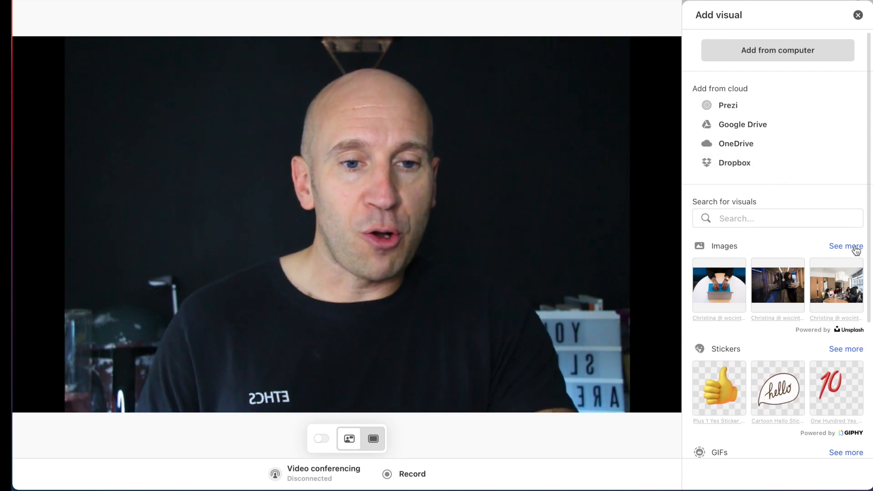
# Search Unsplash for 'Presenting' and place the woman-presenting photo as the first visual
pyautogui.click(846, 246)
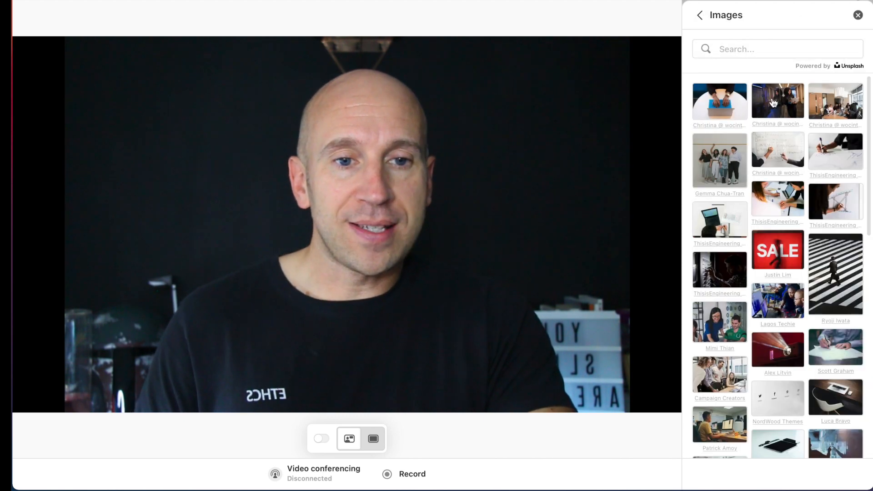
pyautogui.click(778, 48)
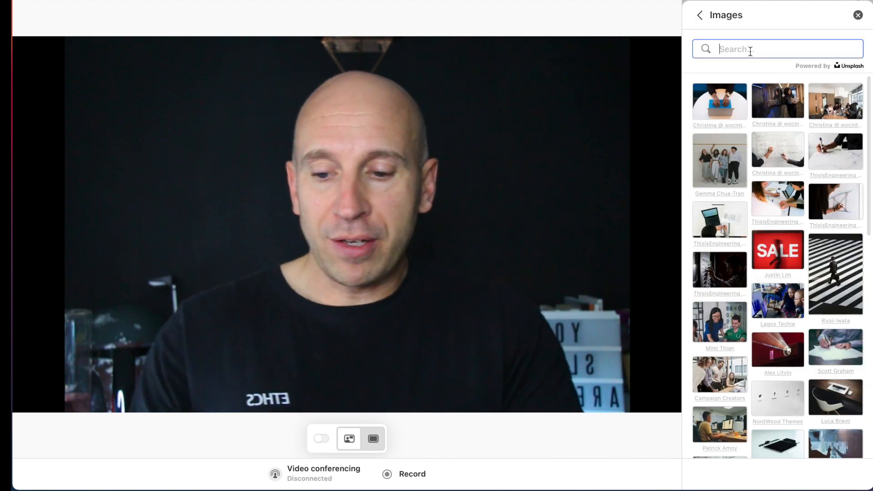
pyautogui.write('Presen')
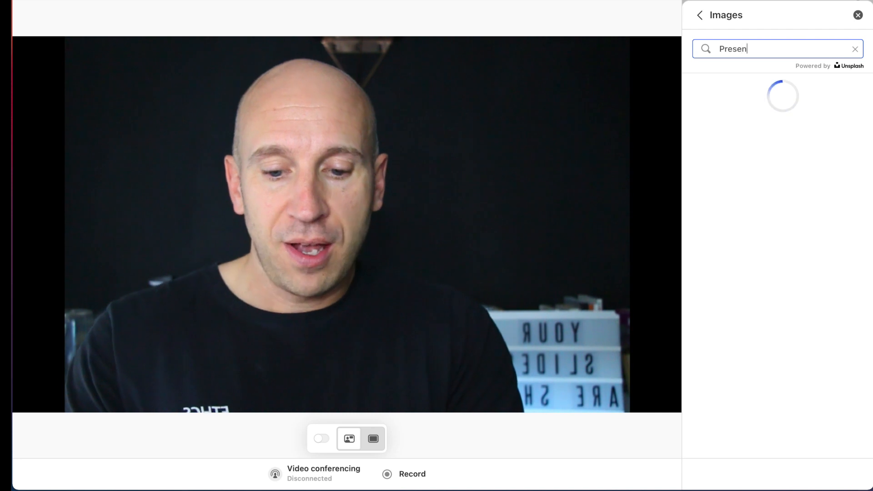
pyautogui.write('ting')
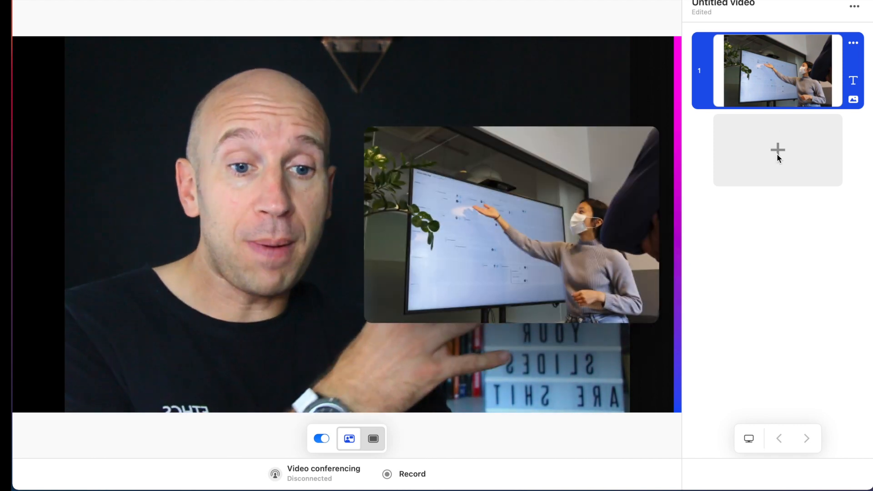
# Add a second visual slot and browse the full GIPHY GIF gallery
pyautogui.click(778, 150)
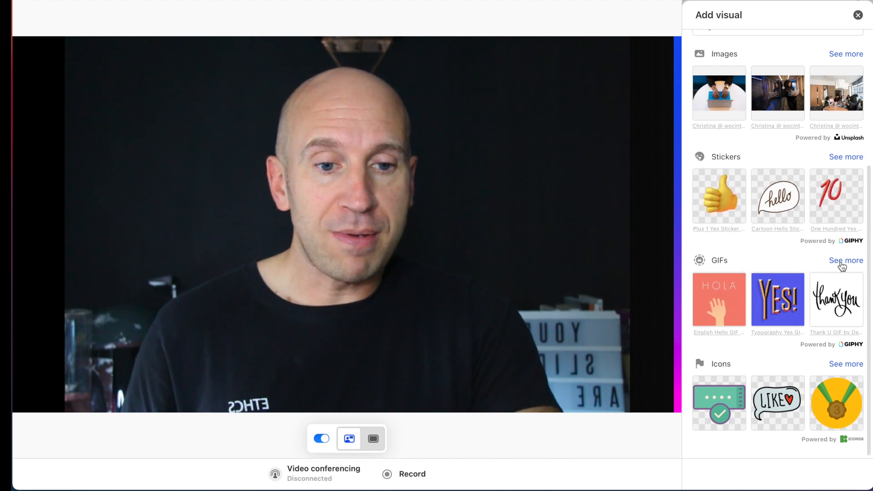
pyautogui.click(846, 260)
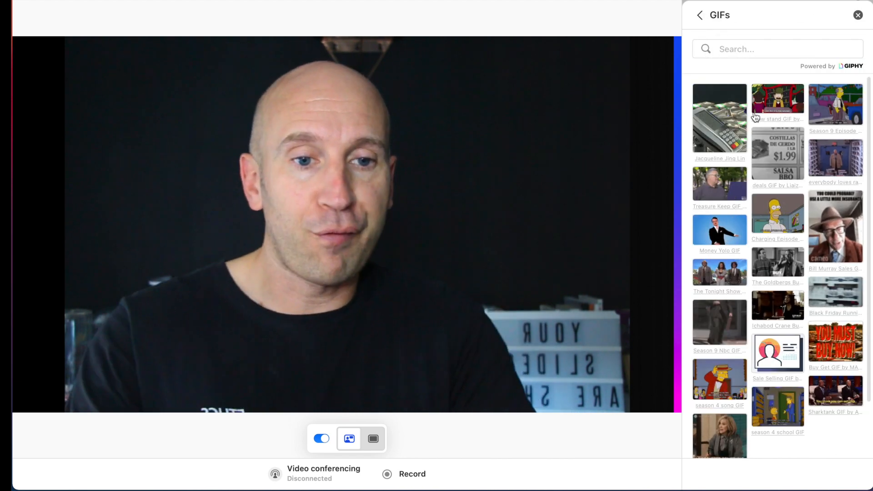